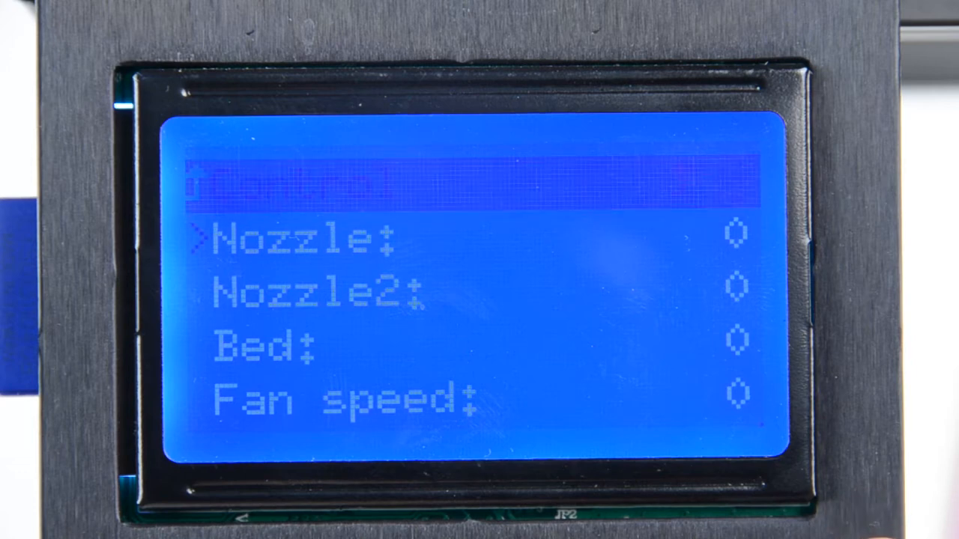
# Select Nozzle under Control > Temperature and enter its target-temperature value editor
pyautogui.click(299, 238)
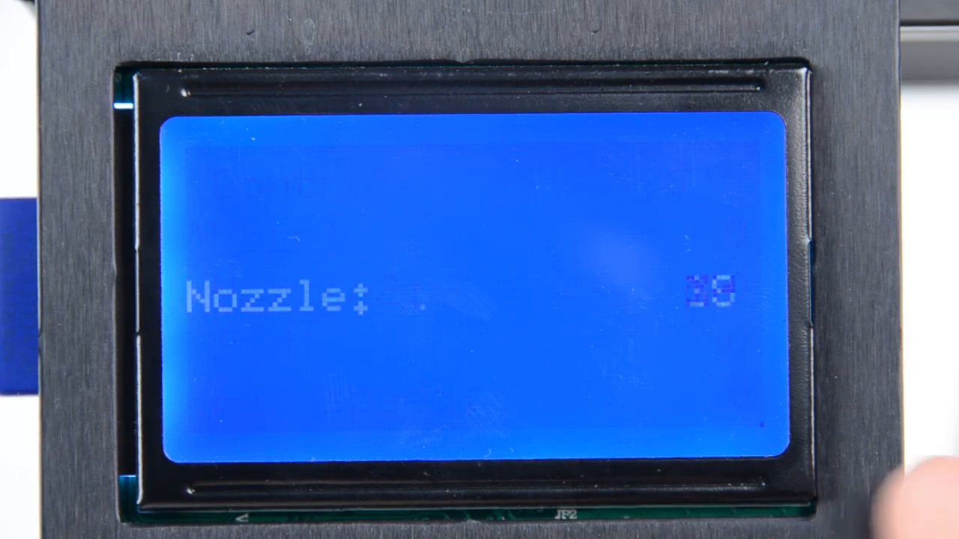